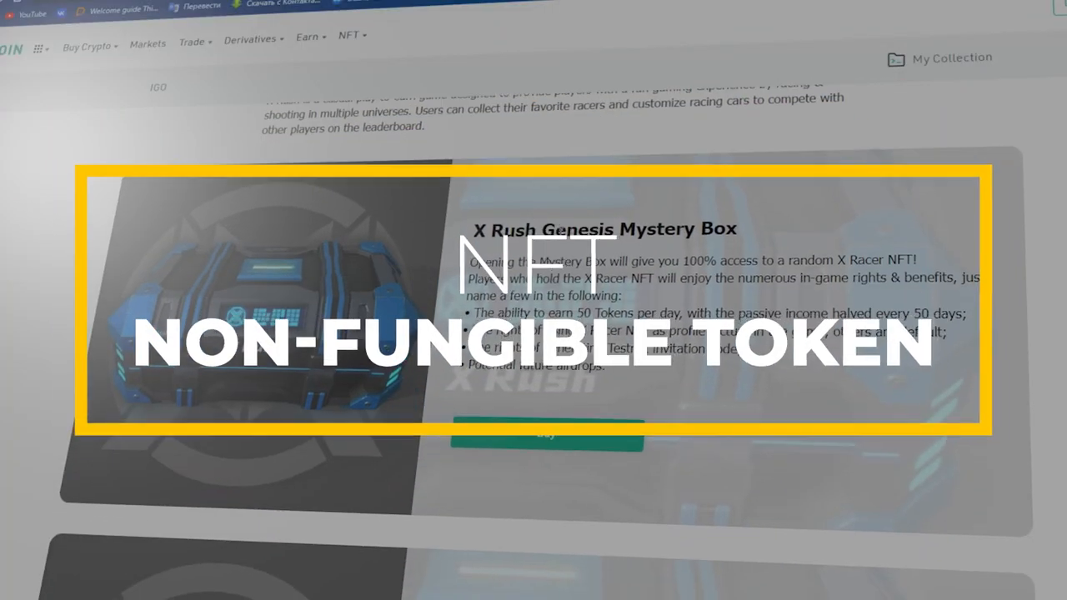
Scroll the X-Rush page past the Genesis and Limited X Racer boxes and About X Rush to the footer.
scroll(down, 3)
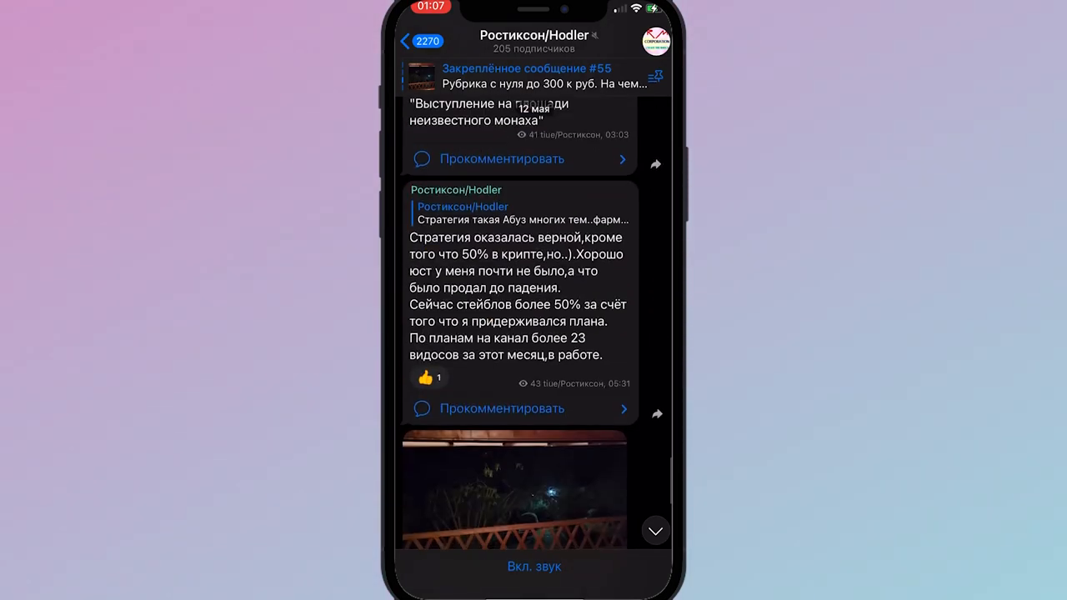
scroll(up, 3)
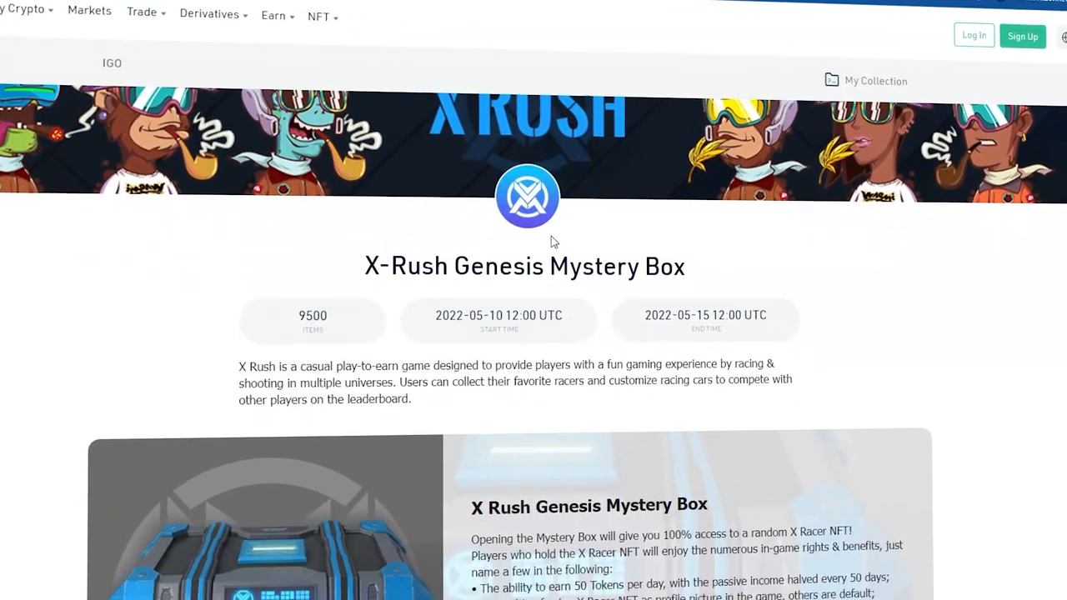
scroll(down, 3)
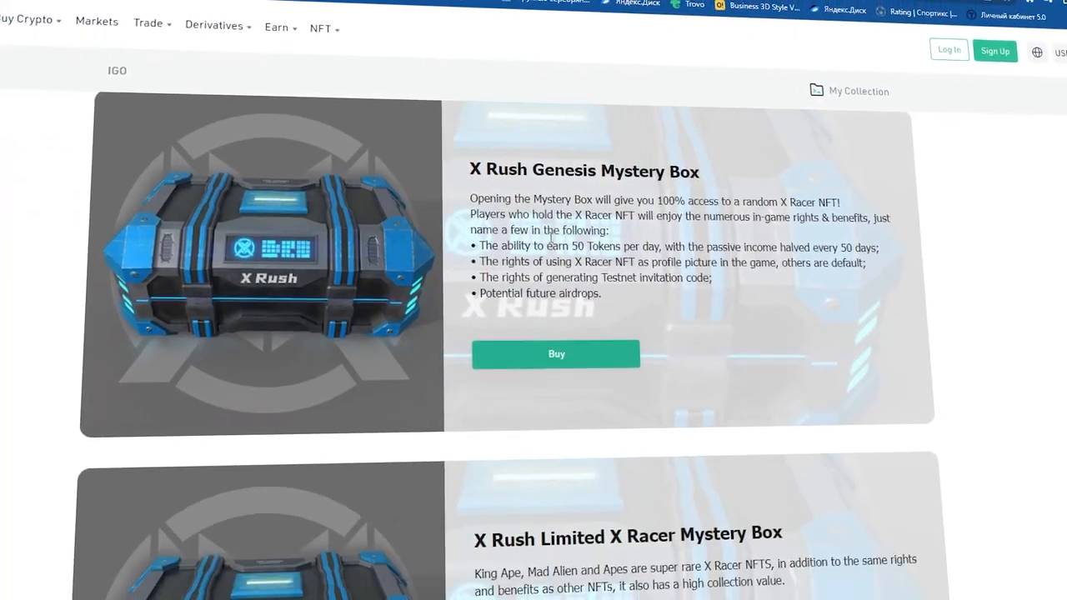
scroll(down, 3)
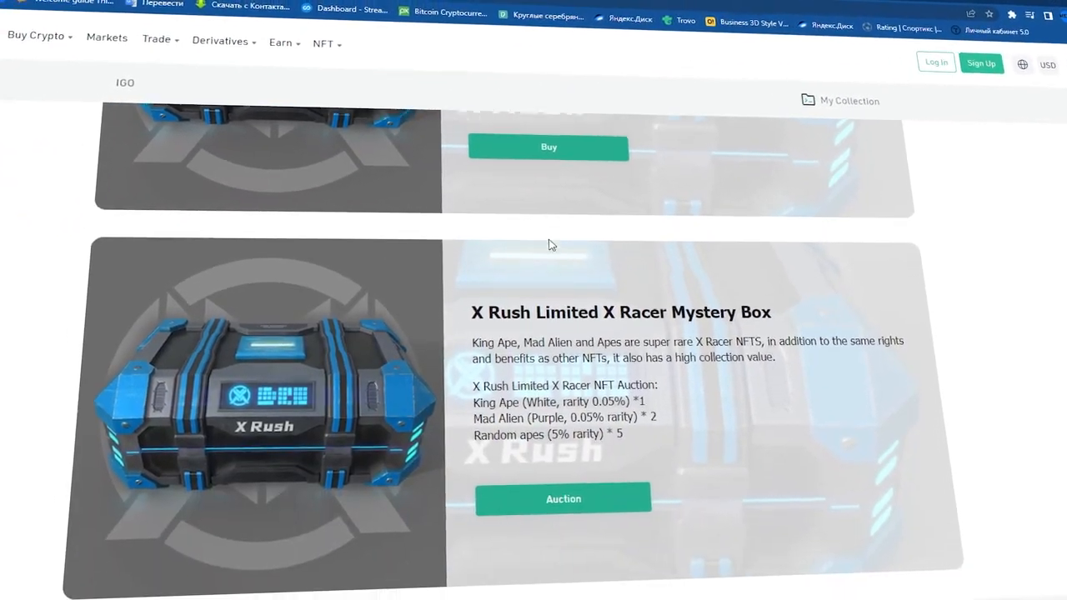
scroll(down, 3)
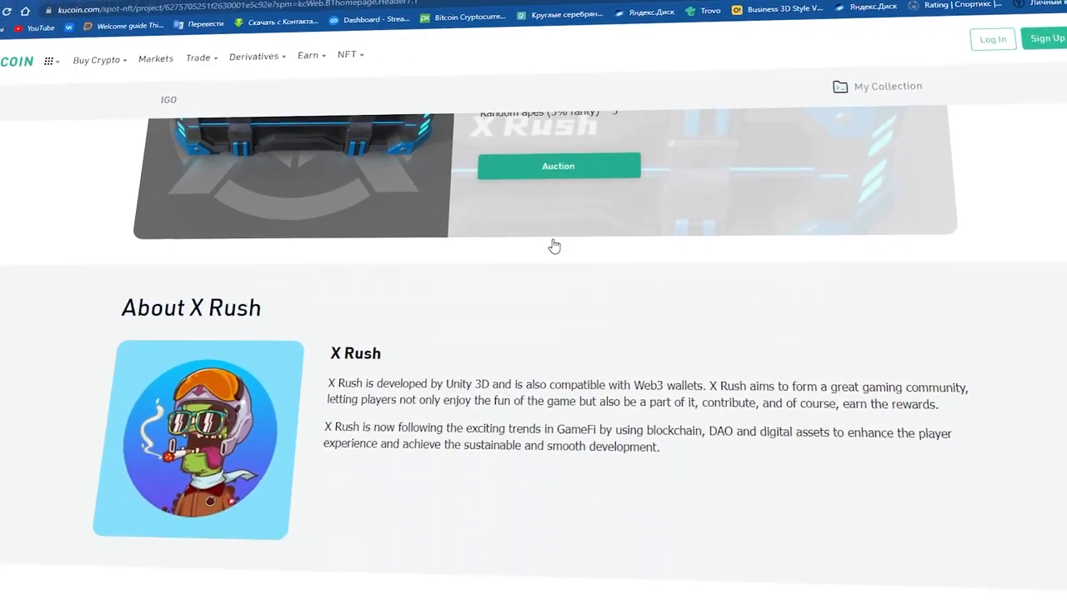
scroll(down, 3)
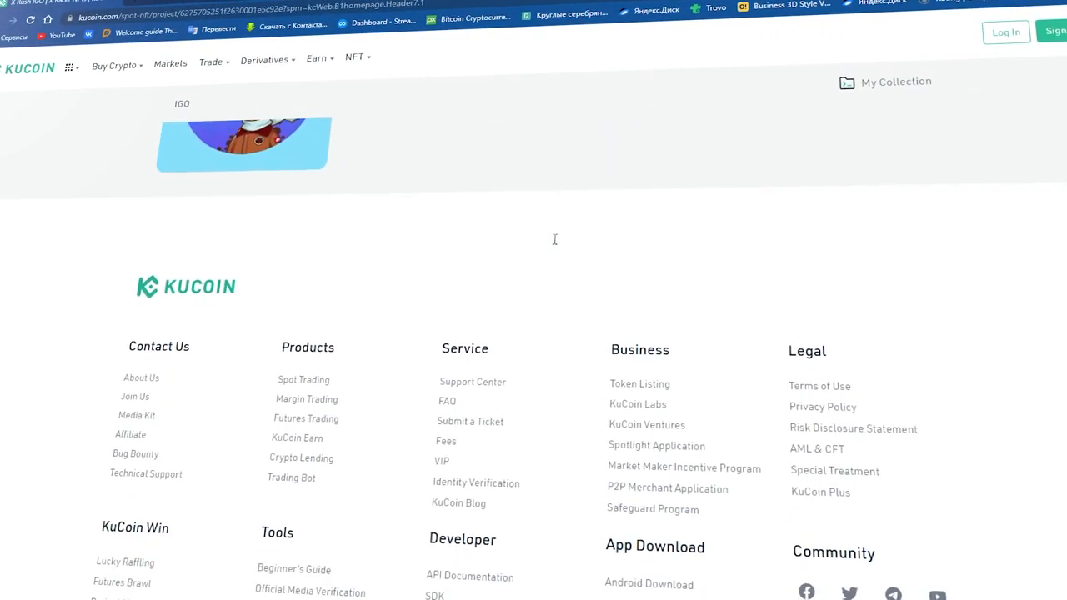
scroll(up, 3)
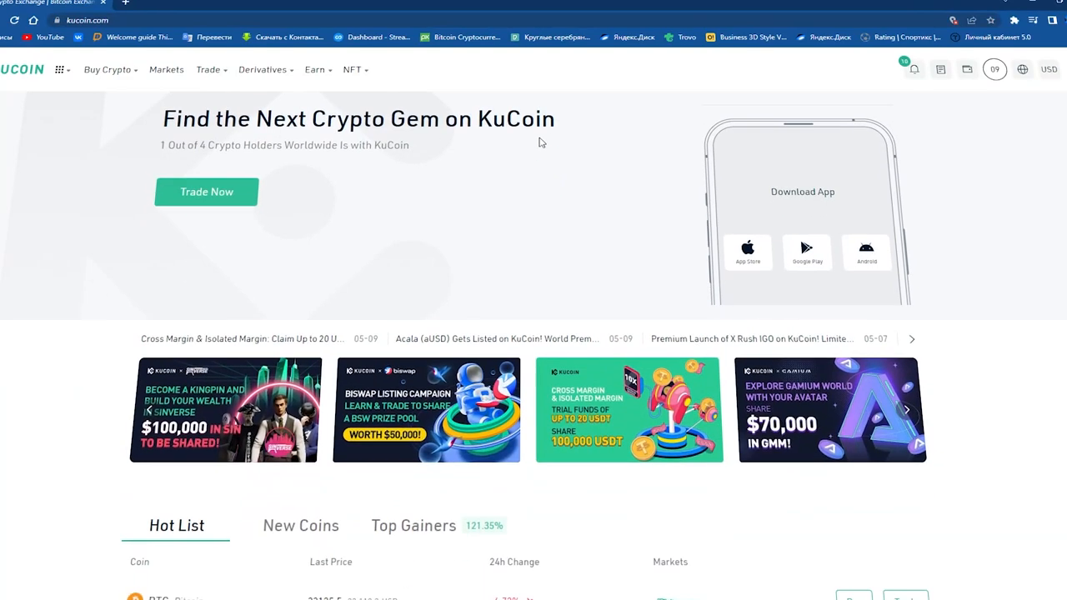
Scroll the KuCoin homepage down to the What the Media Is Saying section.
scroll(down, 3)
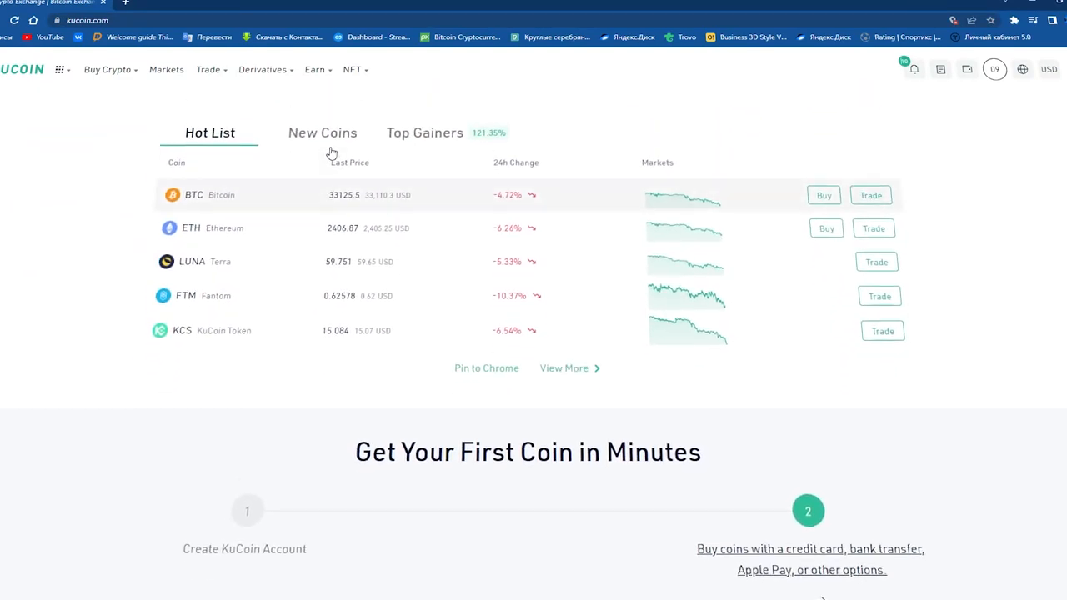
scroll(down, 3)
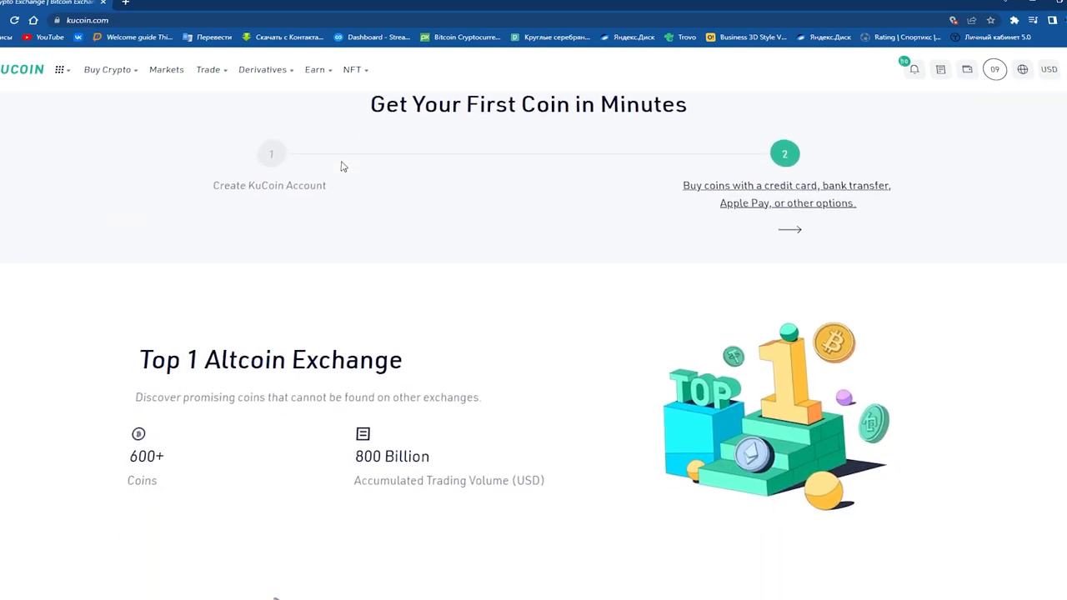
scroll(down, 3)
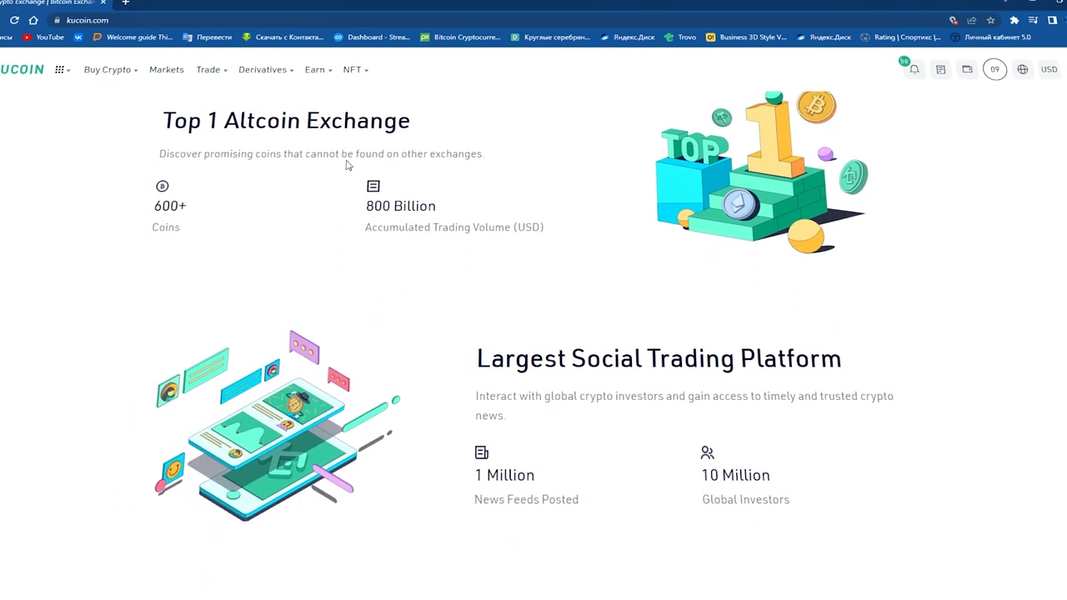
scroll(down, 3)
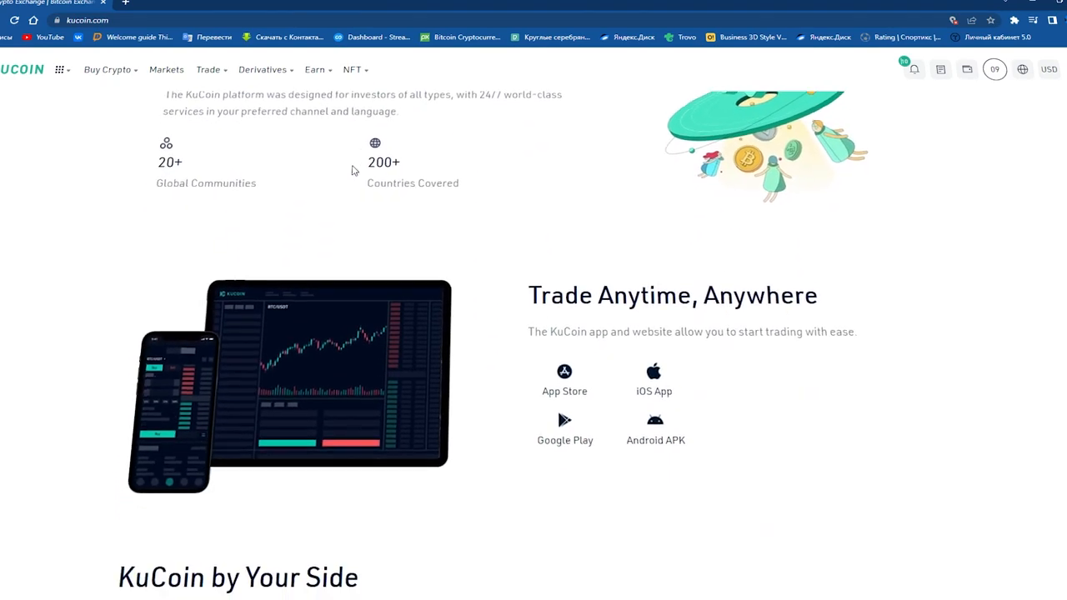
scroll(down, 3)
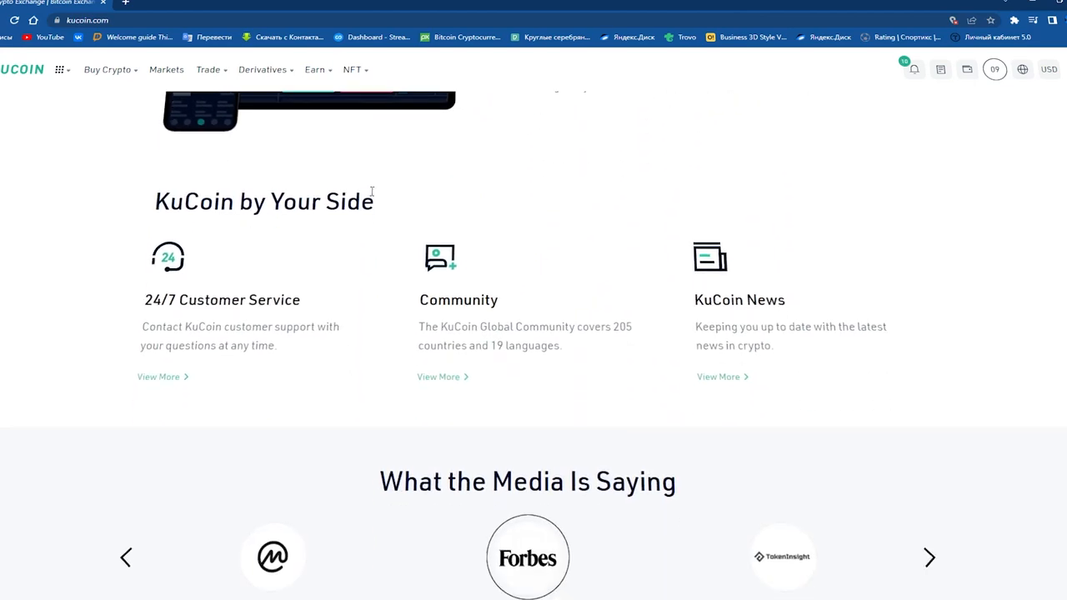
scroll(down, 3)
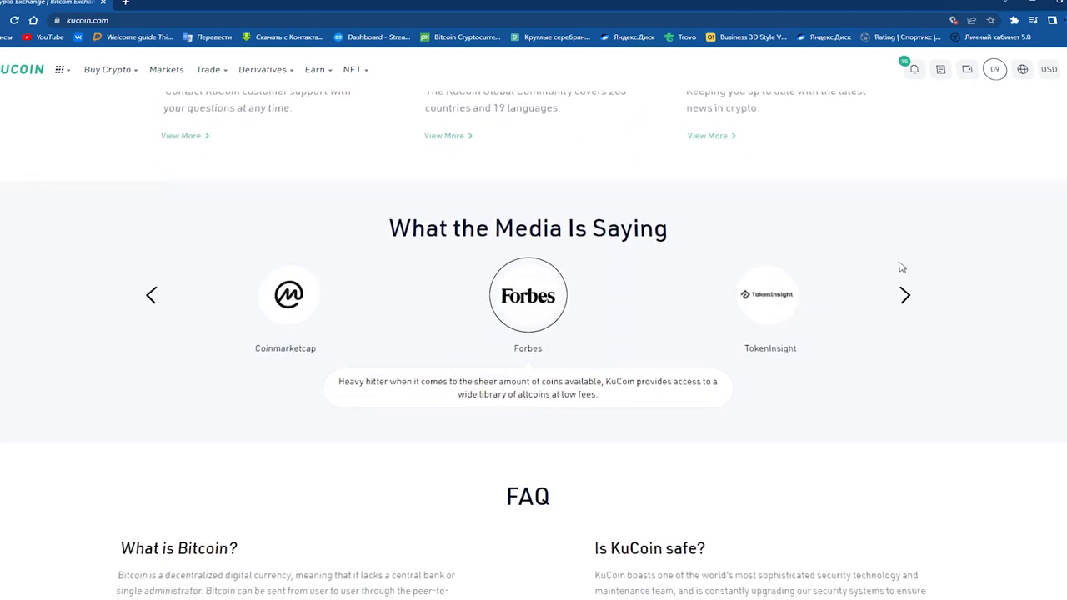
Step through two more media quotes, then continue to the homepage footer.
click(904, 294)
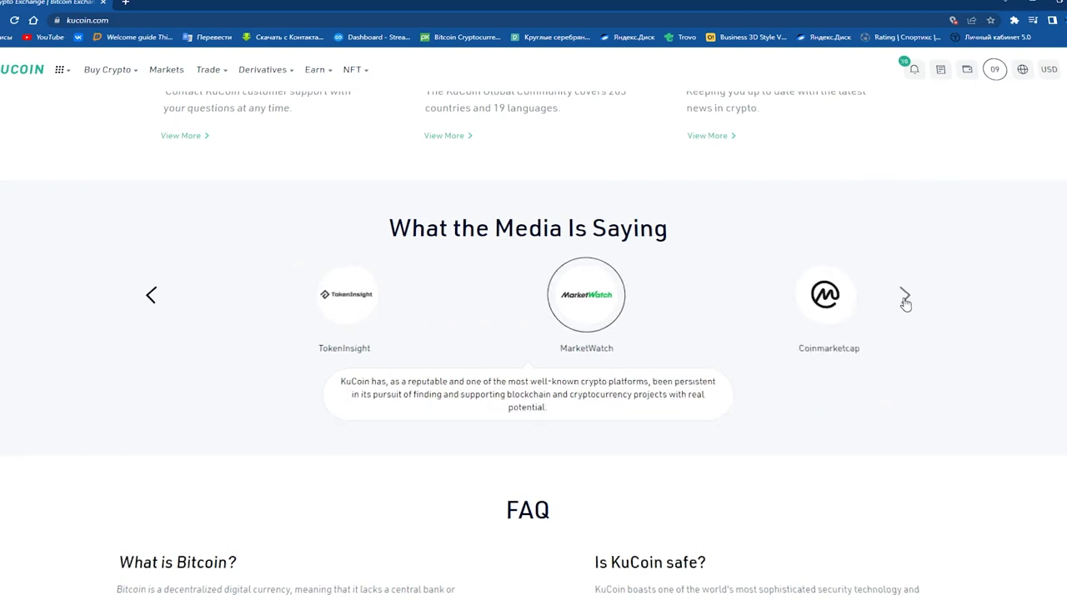
click(905, 295)
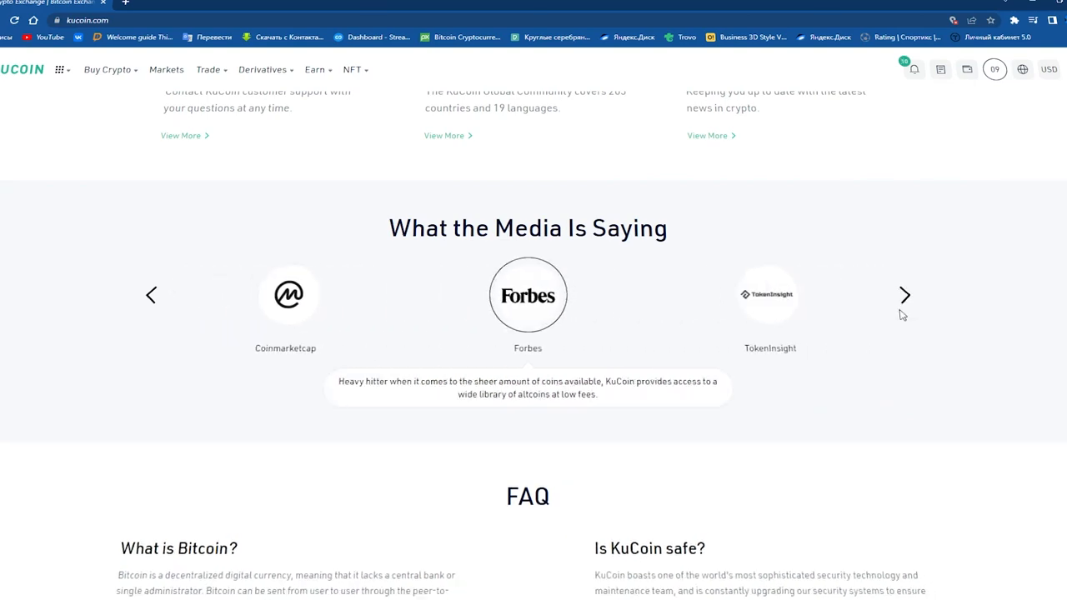
scroll(down, 3)
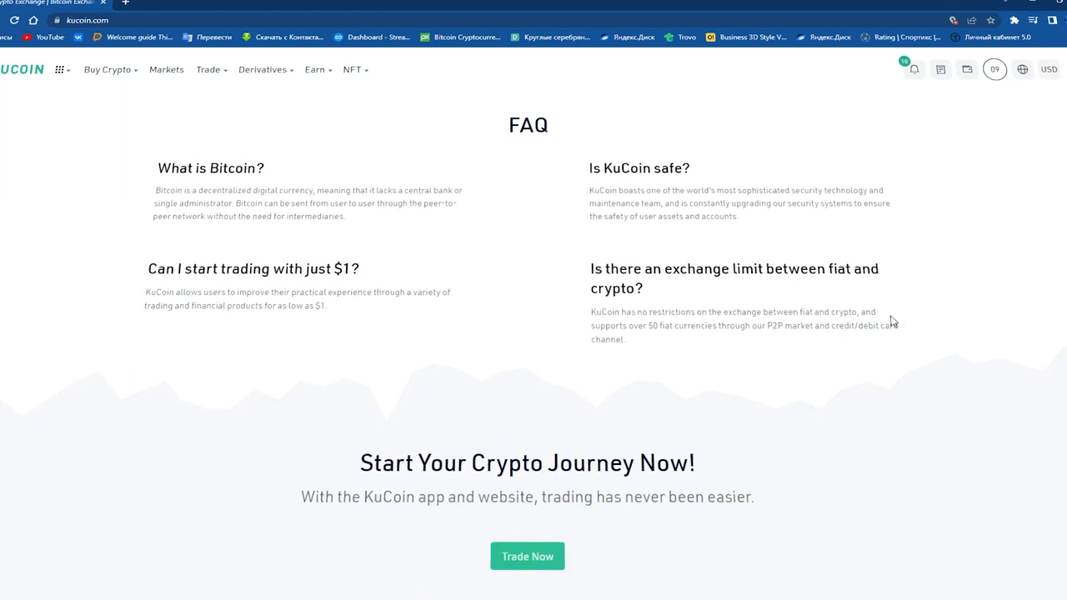
scroll(down, 3)
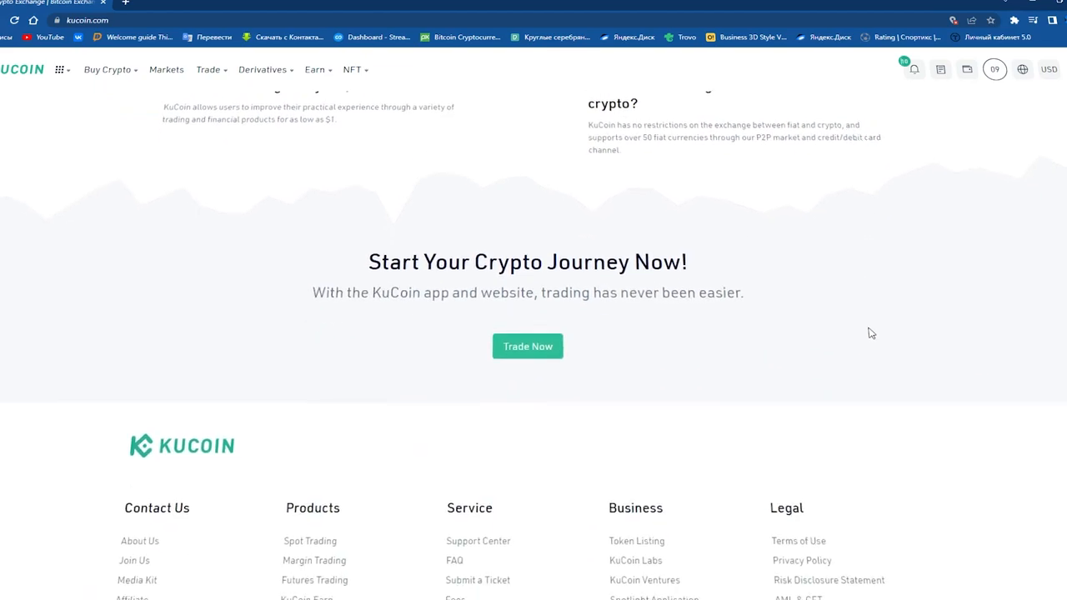
scroll(up, 3)
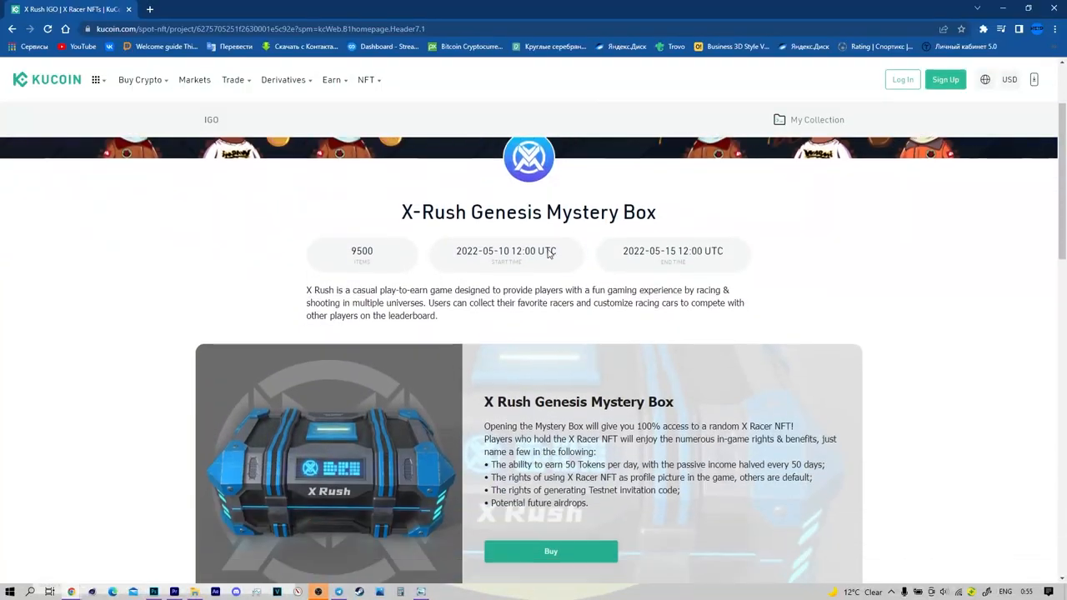
Scroll through the X-Rush listing's intro and offers, then back up toward the top.
scroll(down, 3)
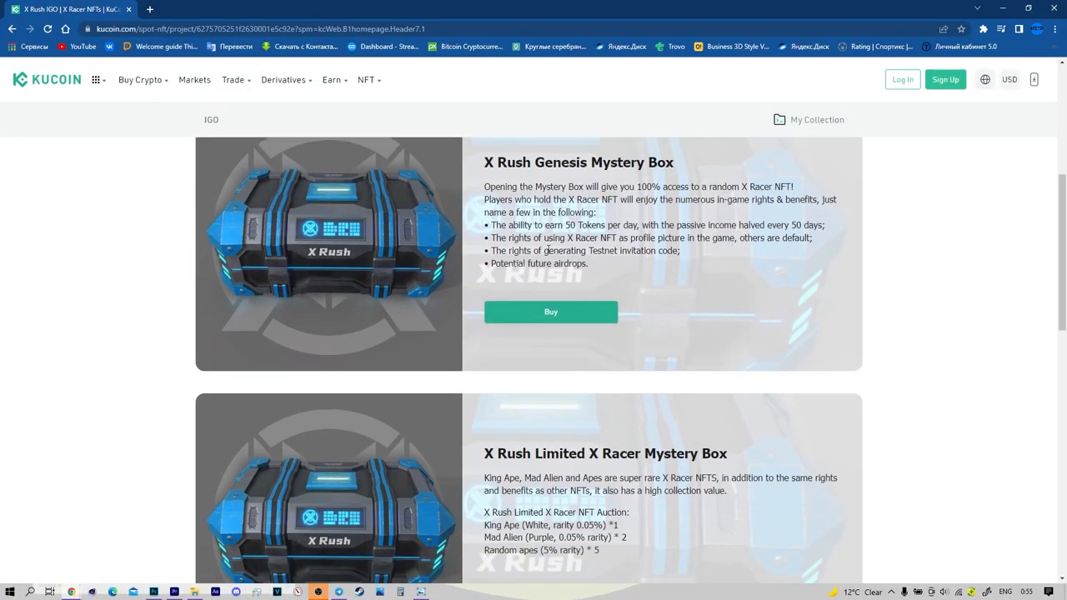
scroll(down, 3)
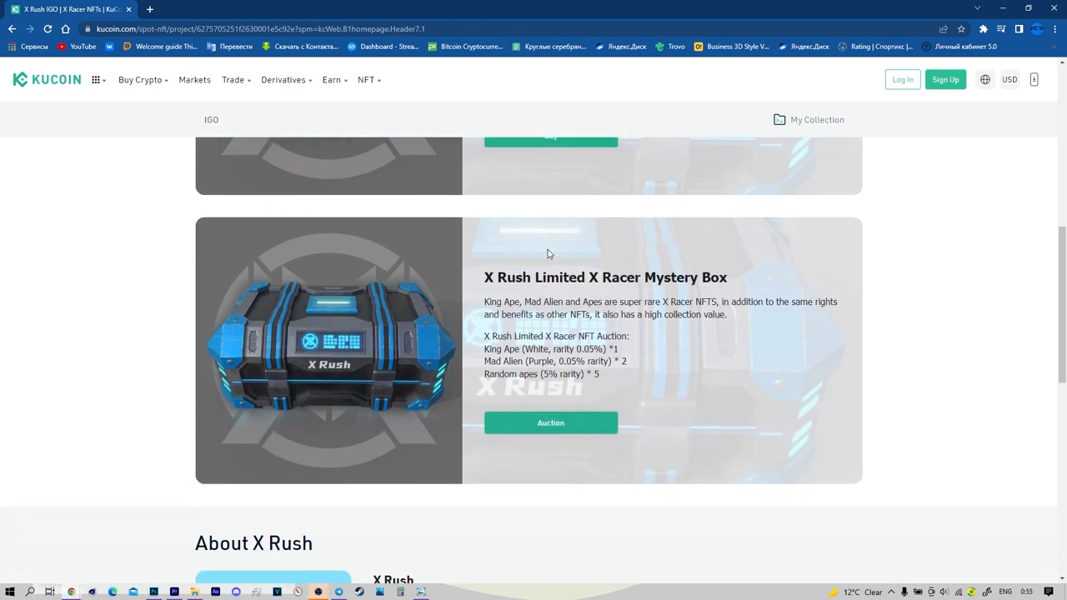
scroll(down, 3)
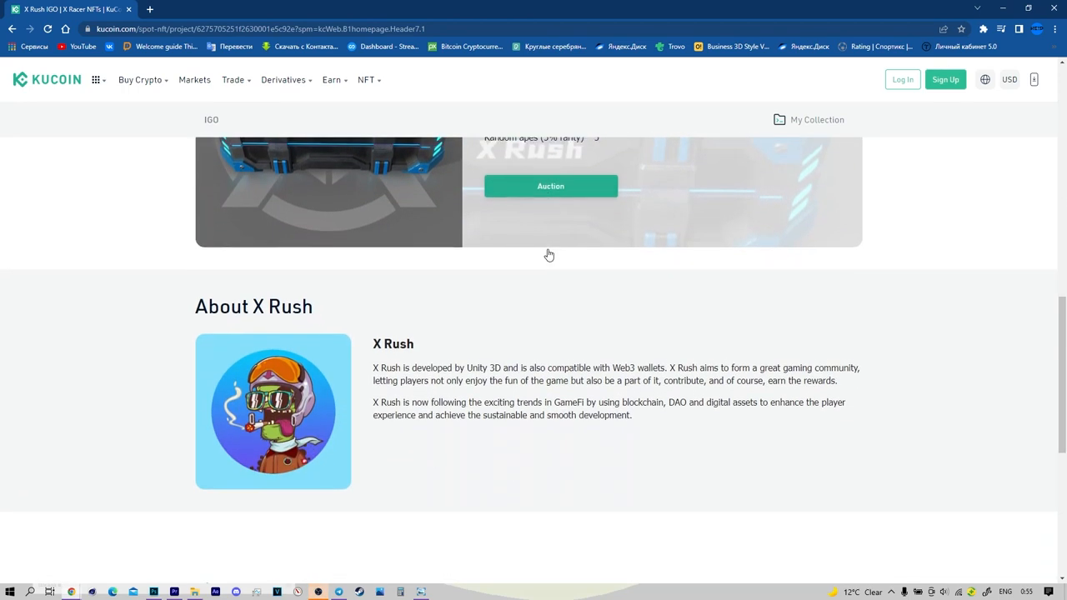
scroll(down, 3)
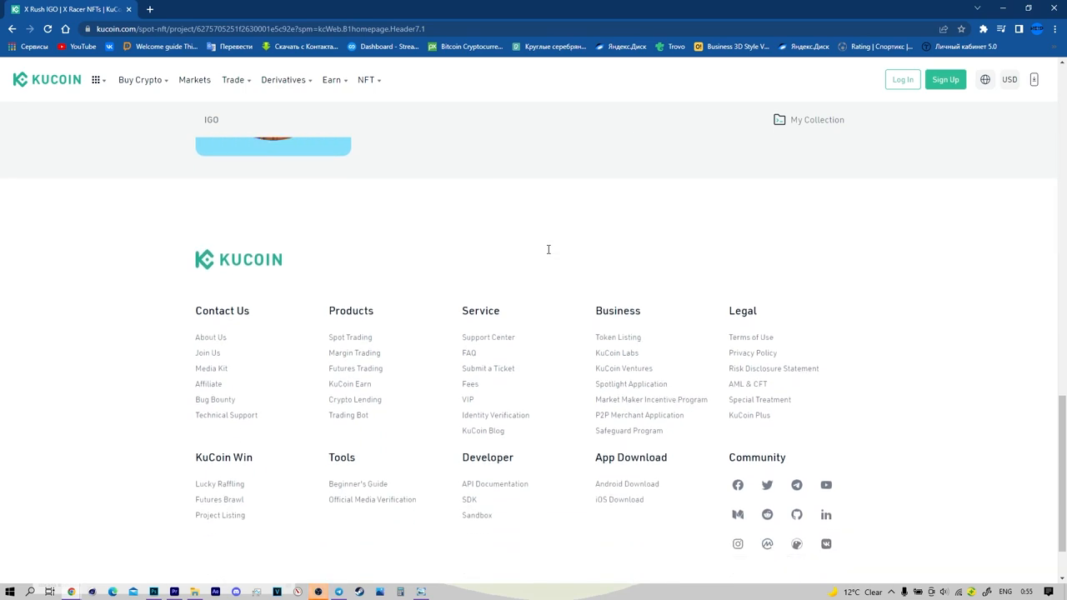
scroll(up, 3)
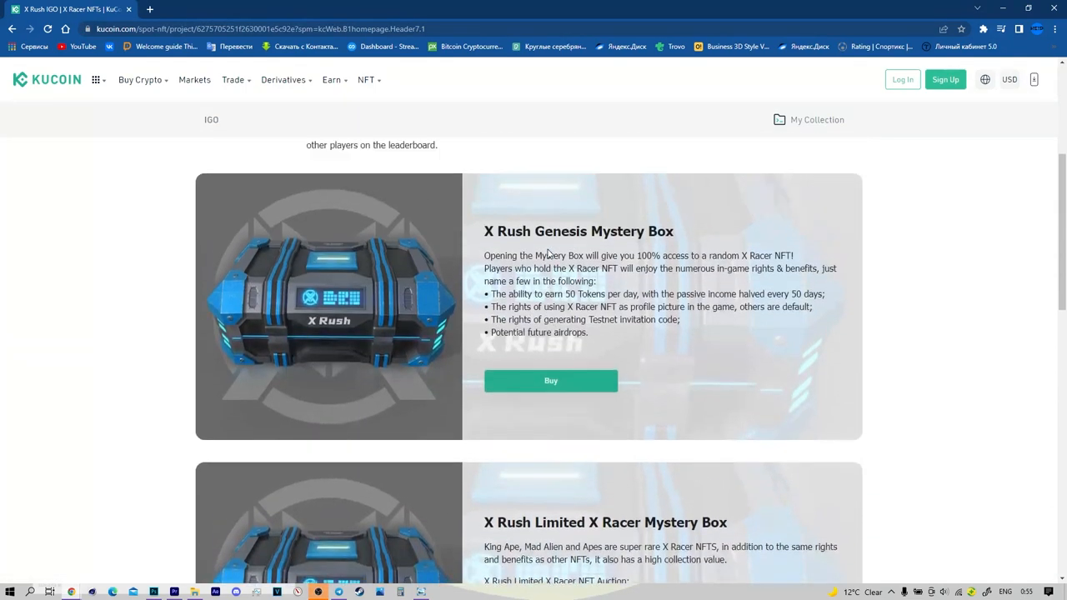
scroll(up, 3)
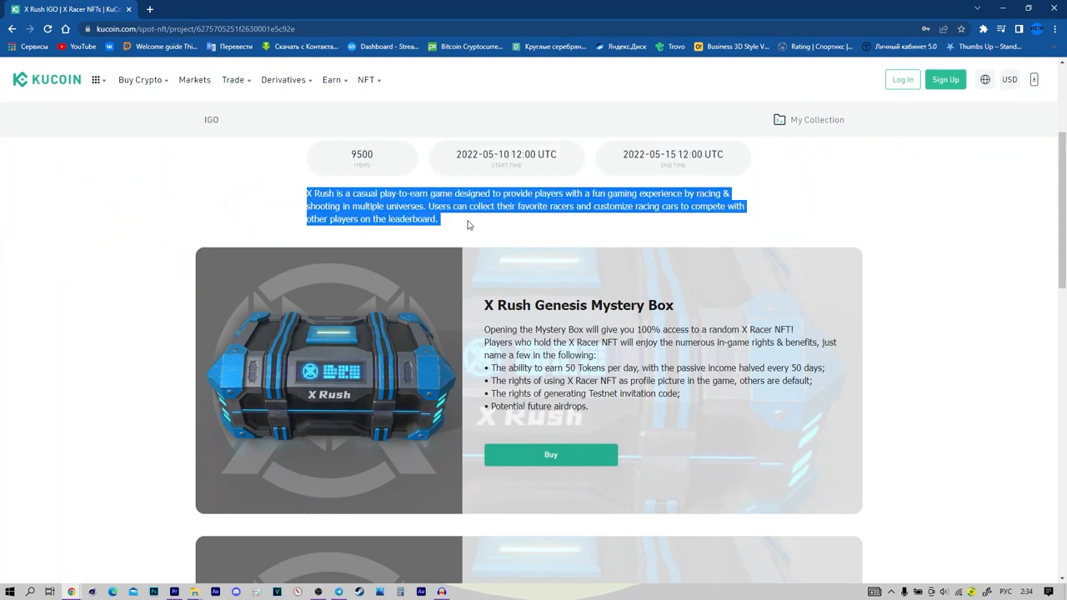
Highlight the Genesis and Limited X Racer Mystery Box descriptions, clear the About X Rush highlight, return to top.
scroll(down, 3)
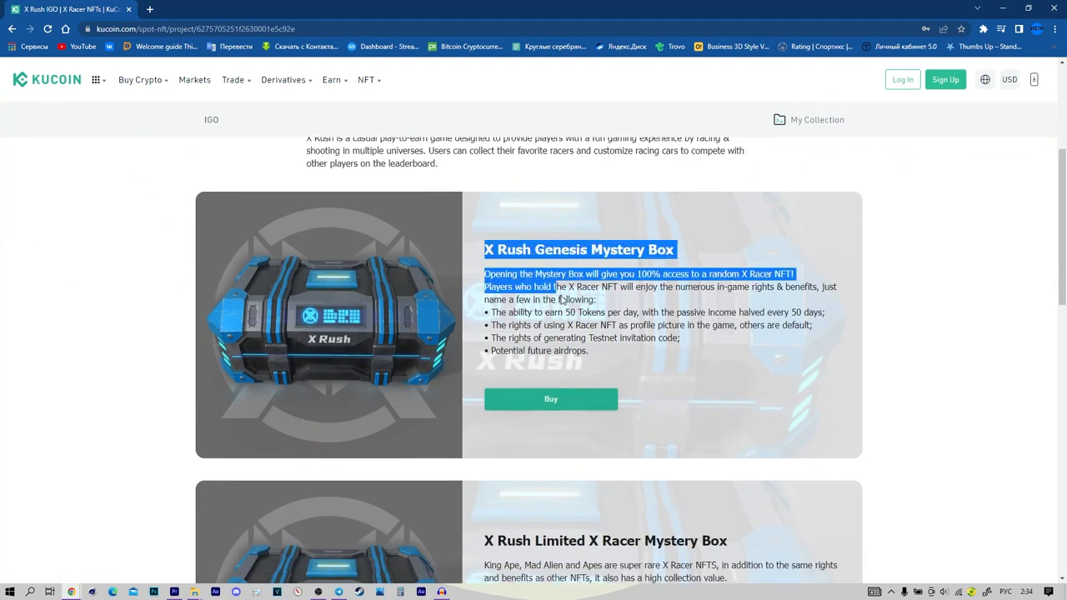
drag(497, 250, 587, 351)
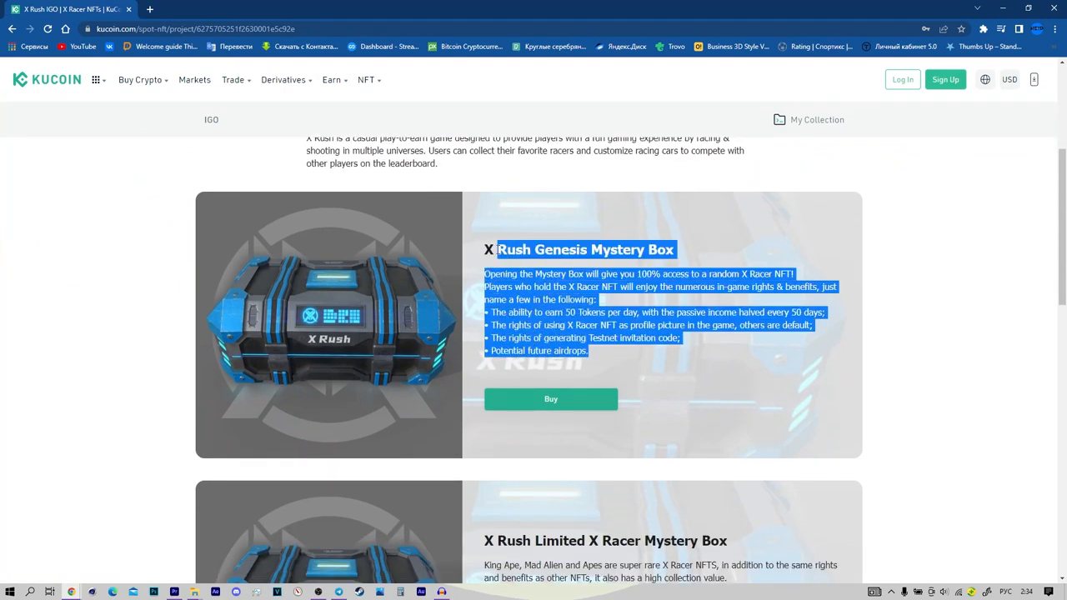
scroll(down, 3)
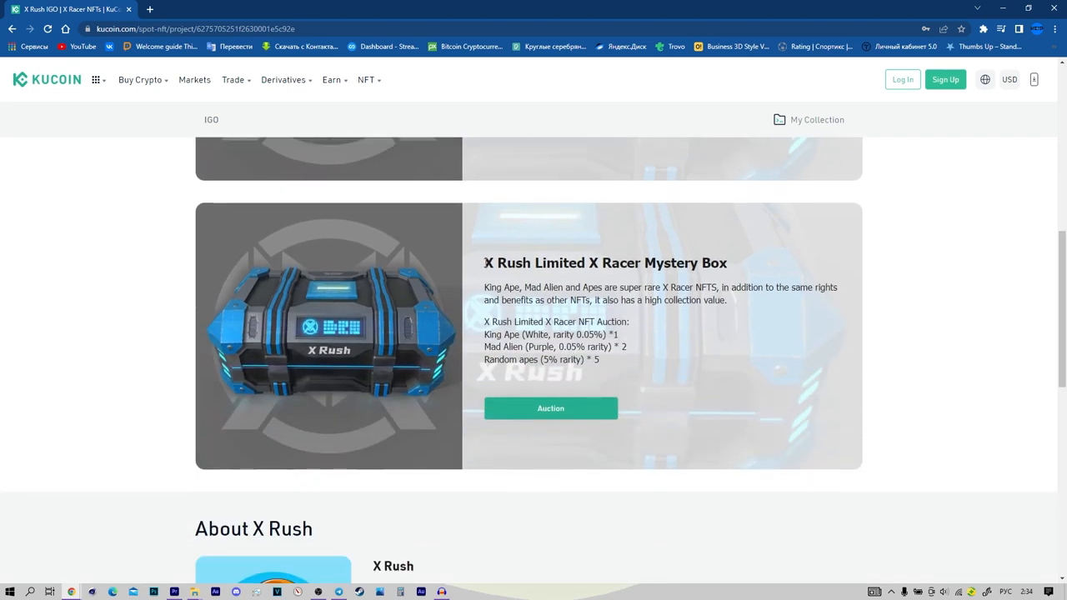
drag(483, 263, 601, 360)
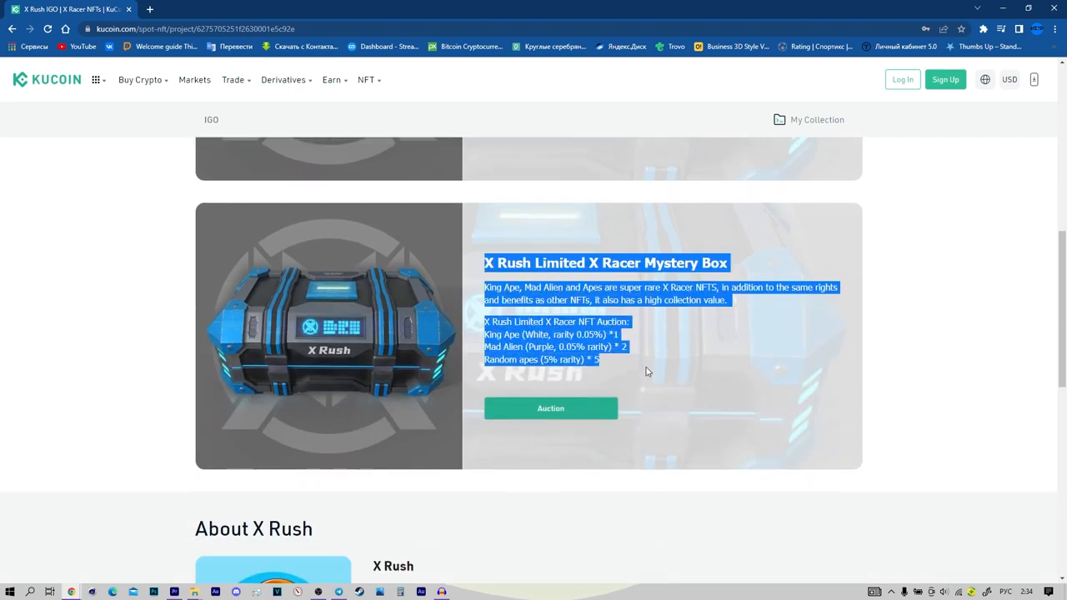
scroll(down, 3)
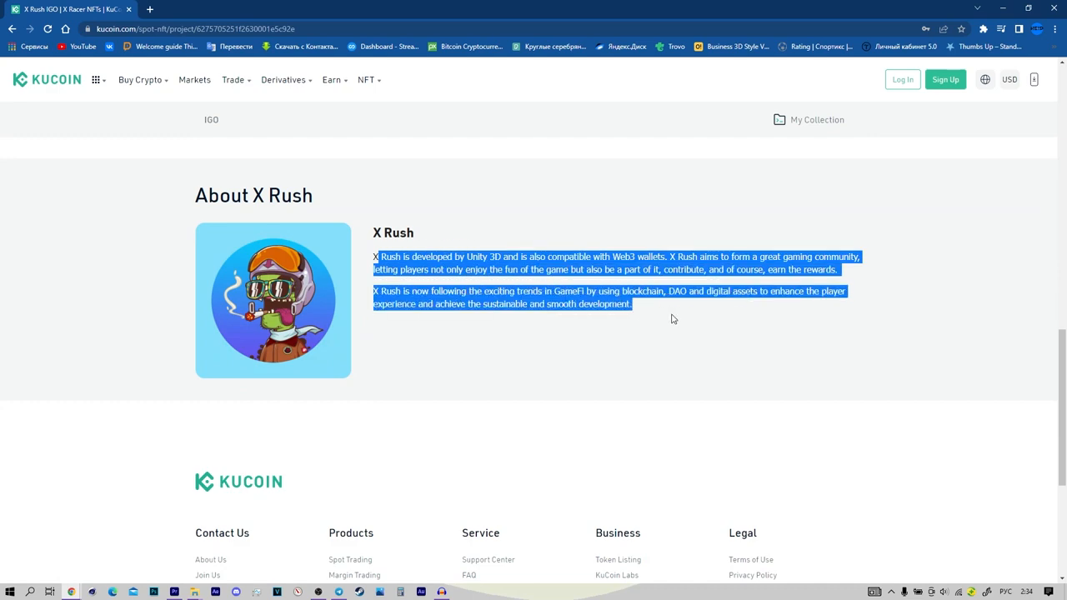
click(383, 214)
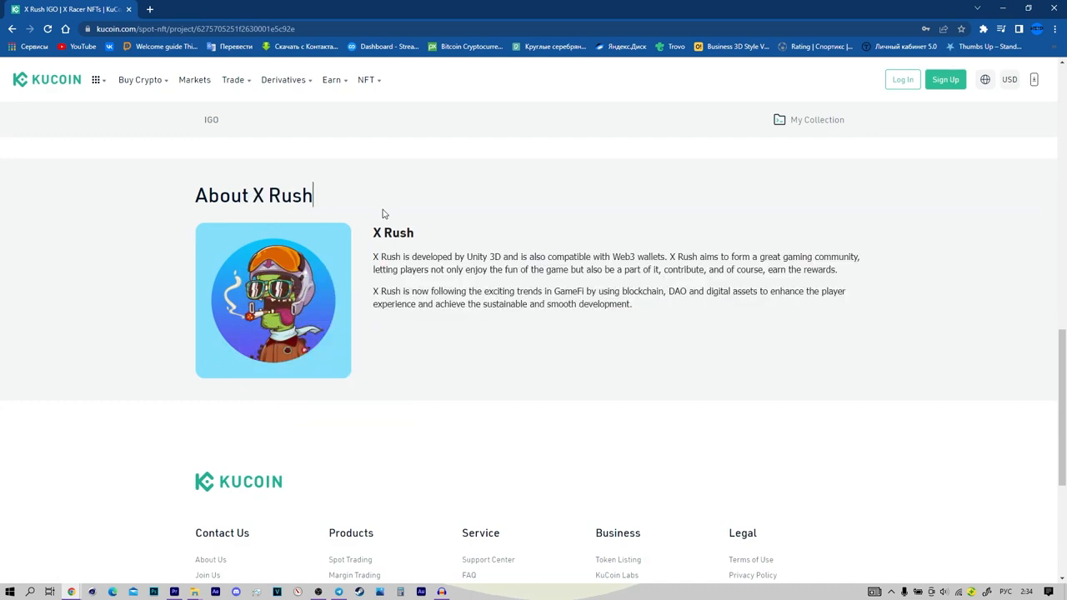
scroll(up, 3)
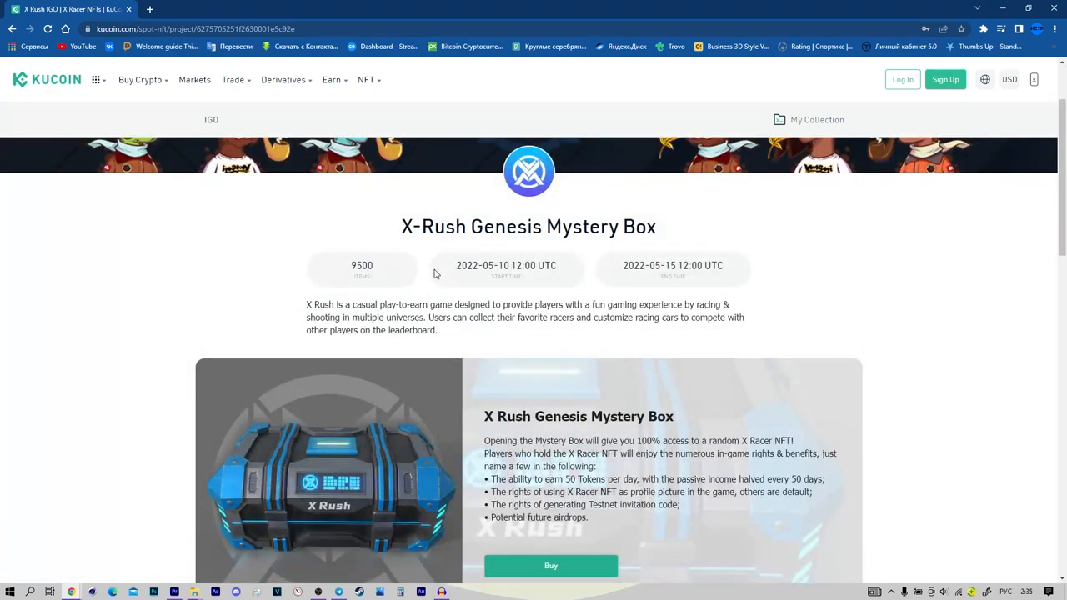